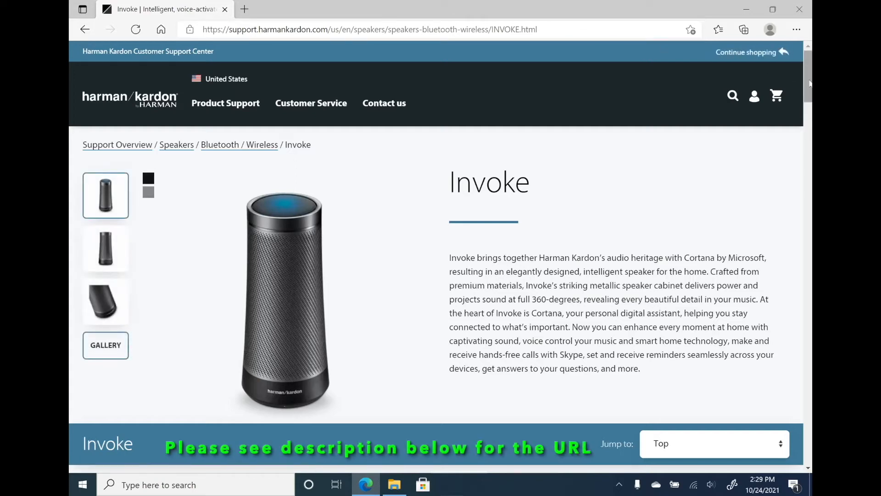
Scroll the Invoke support page through the final software update notes and back up to Option 1.
scroll("down", 3)
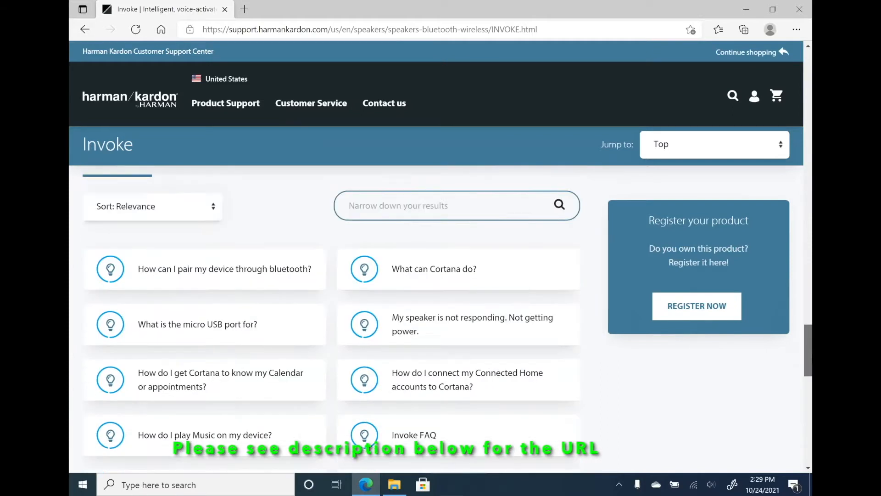
scroll("down", 3)
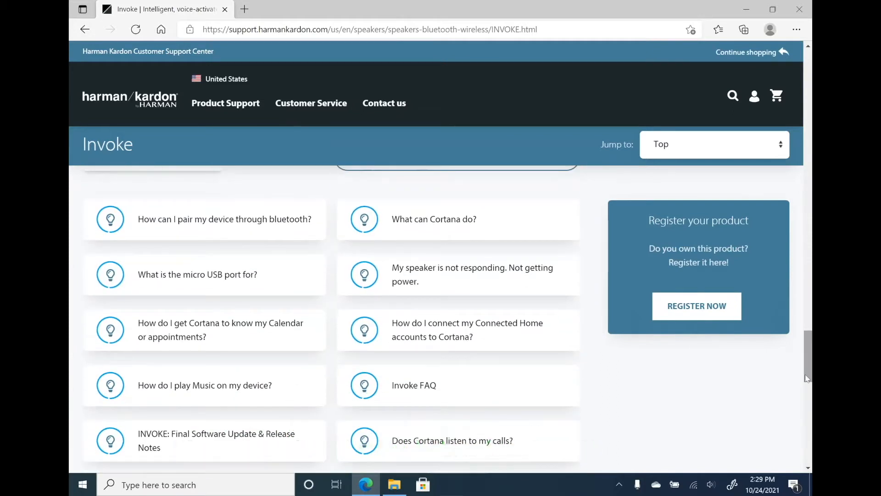
scroll("down", 3)
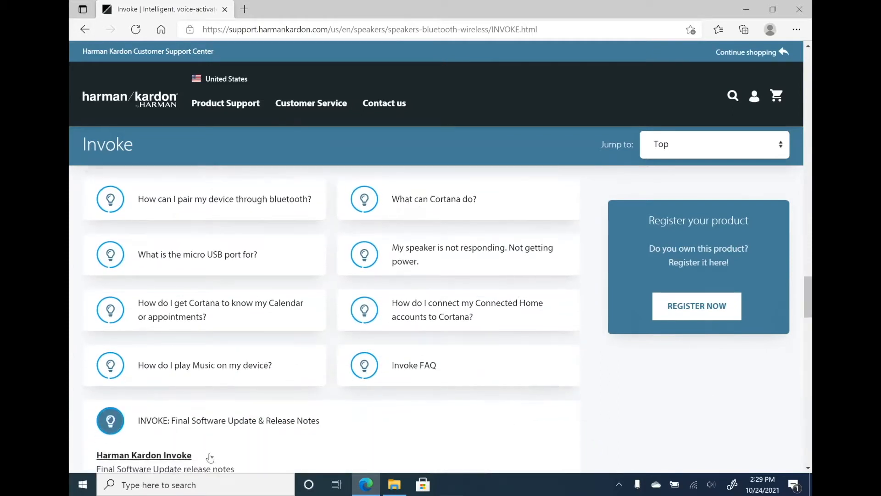
scroll("down", 3)
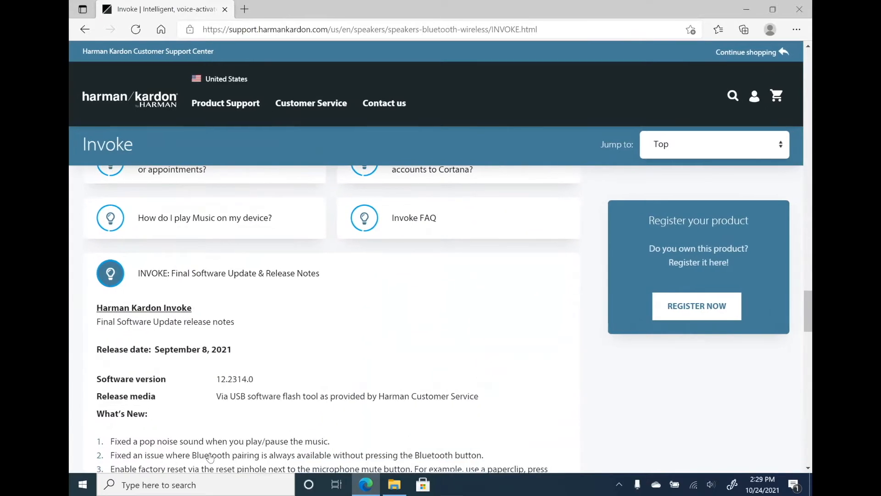
scroll("down", 3)
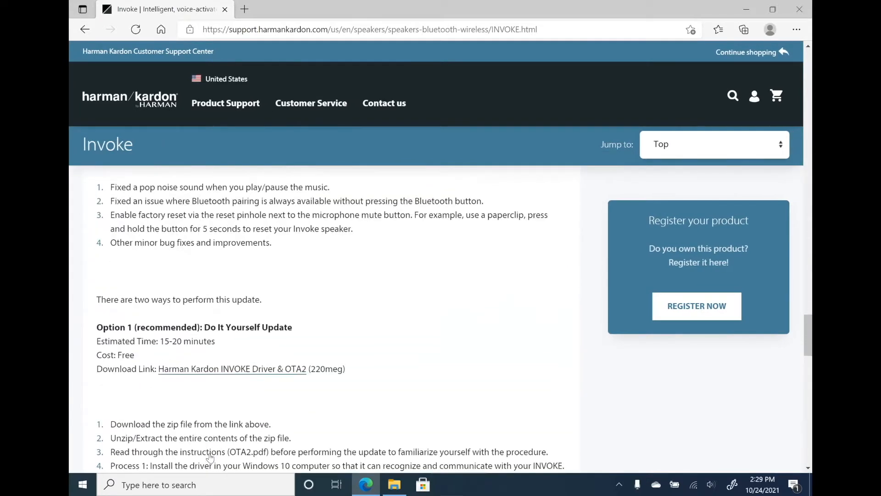
scroll("down", 3)
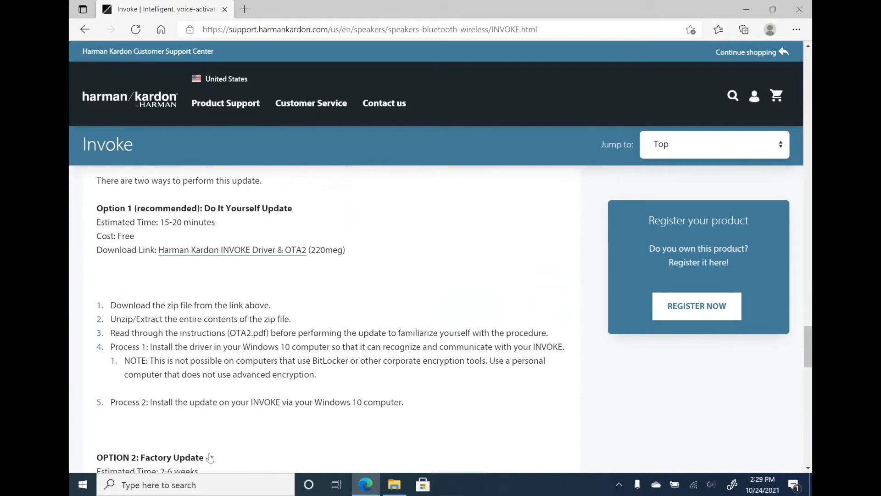
scroll("down", 3)
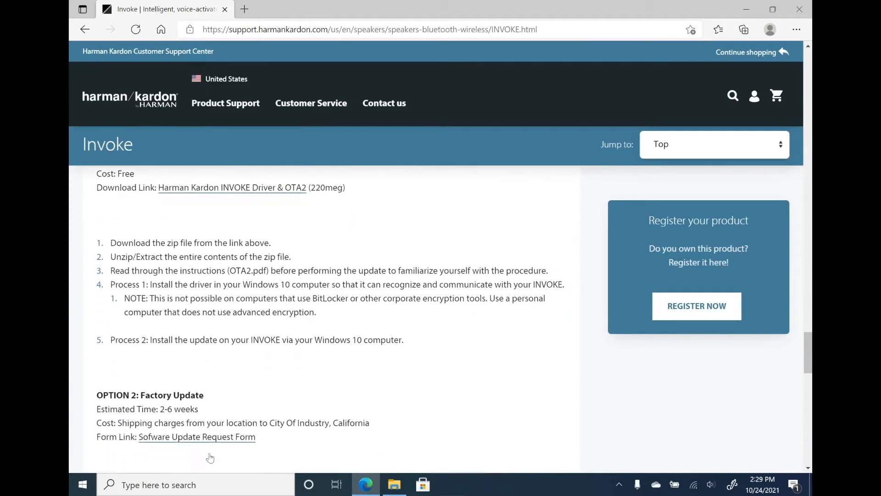
scroll("down", 3)
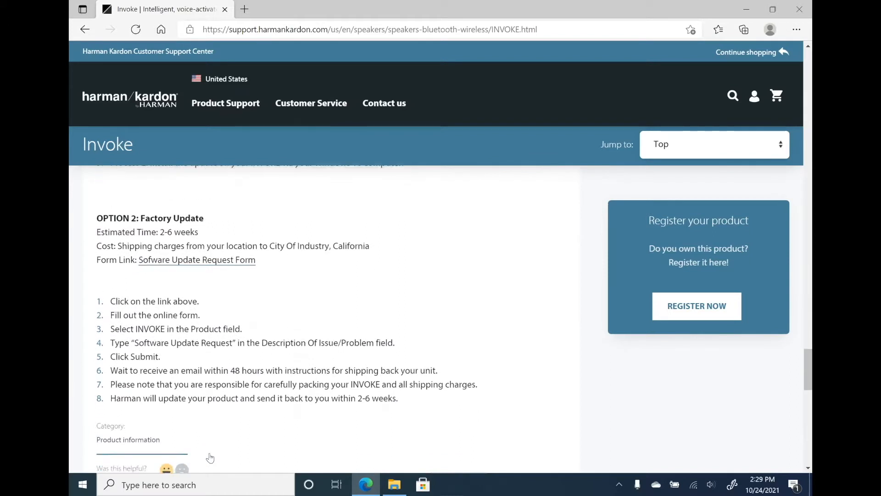
scroll("down", 3)
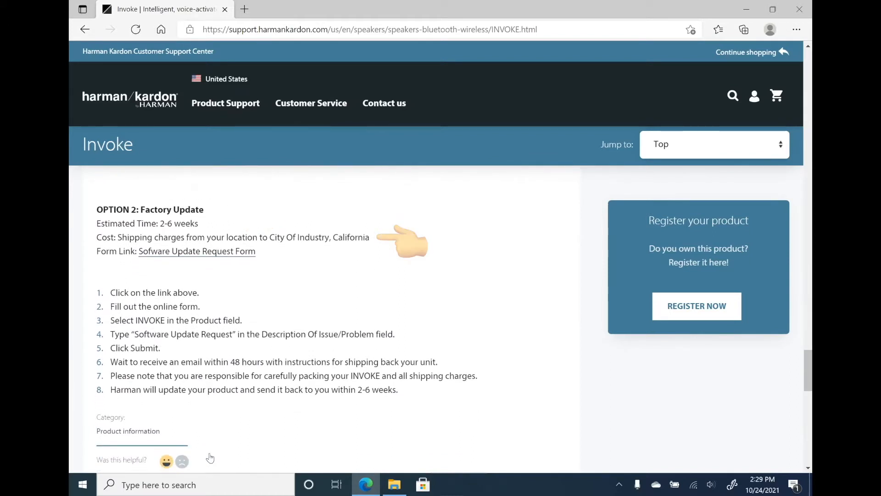
scroll("up", 3)
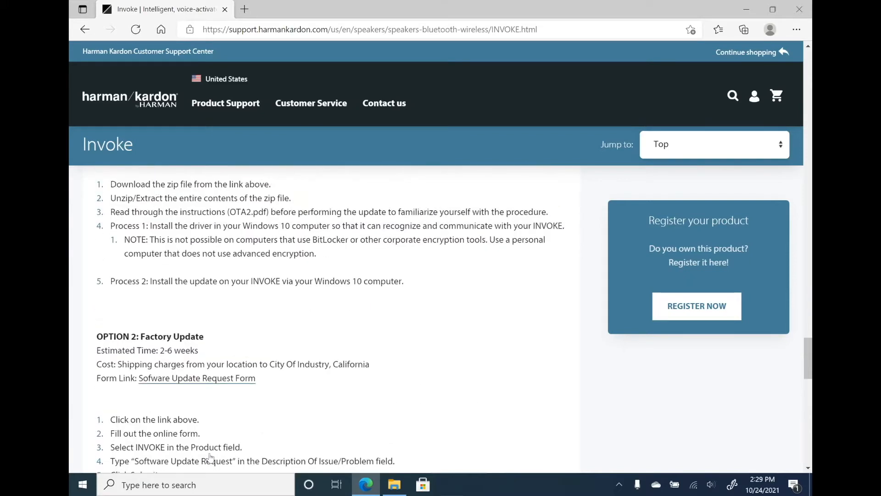
scroll("up", 3)
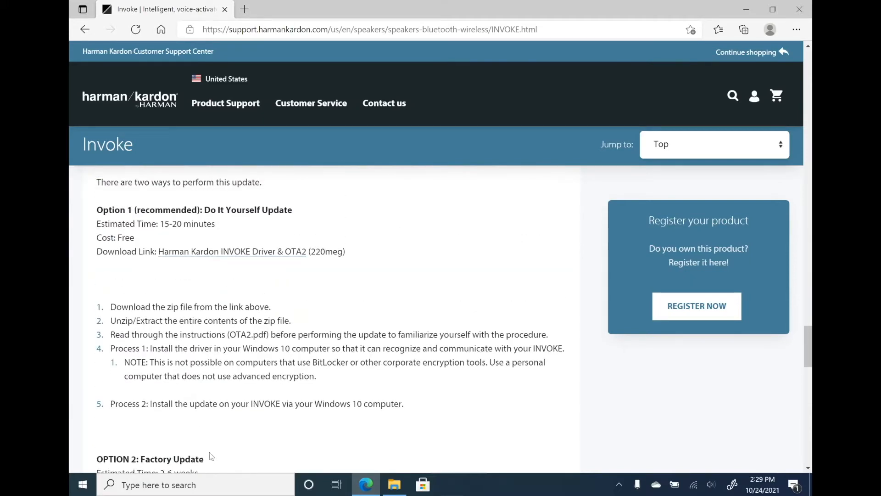
mouse_move(207, 269)
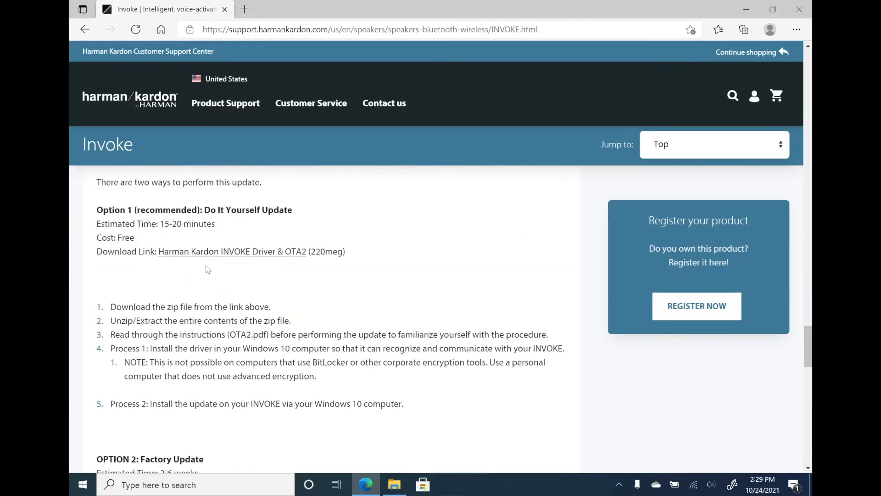
Download the Harman Kardon INVOKE Driver & OTA2 zip and open it from the Downloads flyout.
left_click(232, 252)
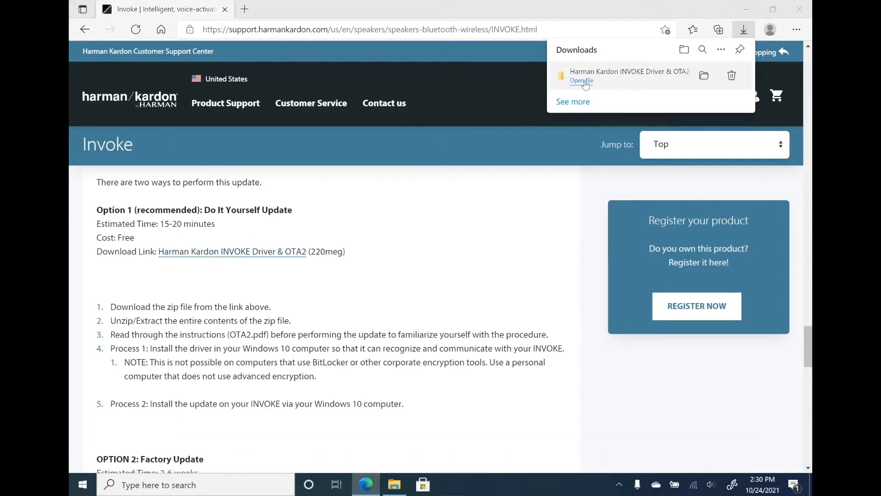
left_click(580, 81)
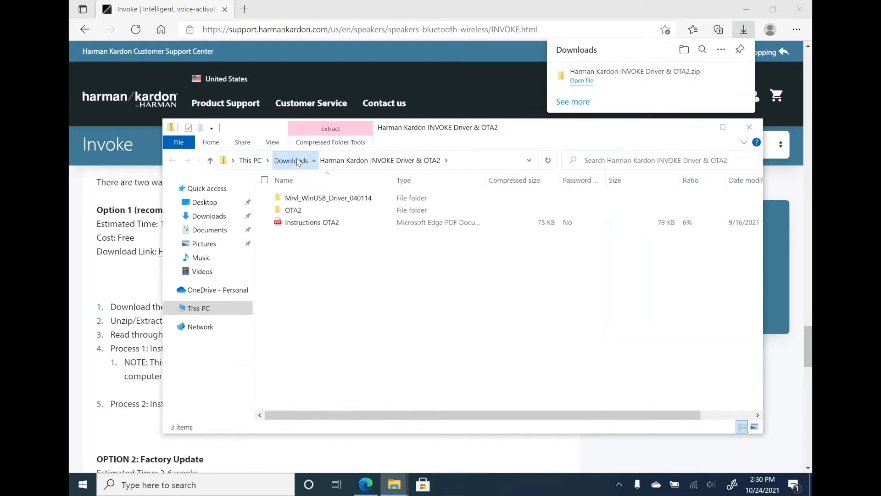
Extract the INVOKE Driver & OTA2 zip into its suggested folder in Downloads via Extract All.
right_click(346, 212)
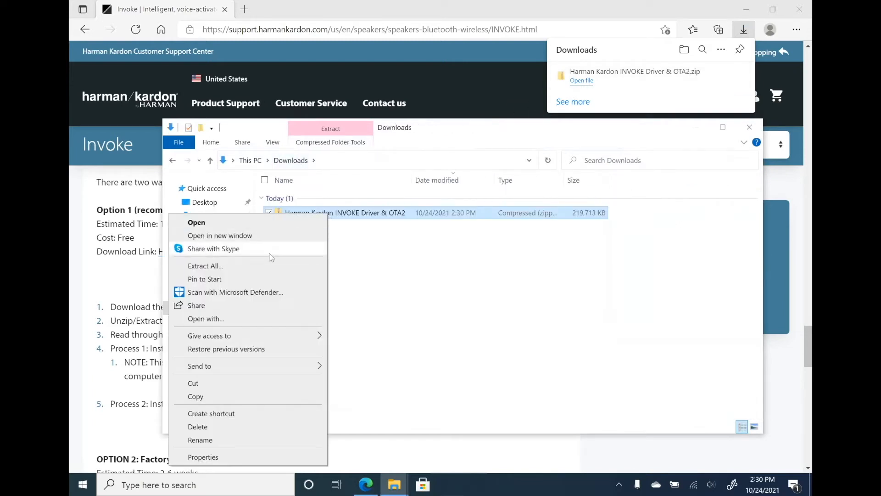
left_click(206, 266)
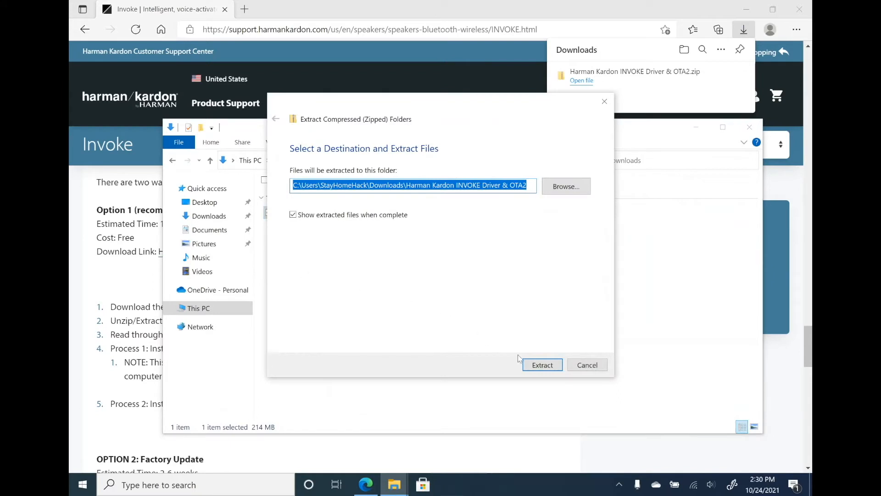
left_click(542, 364)
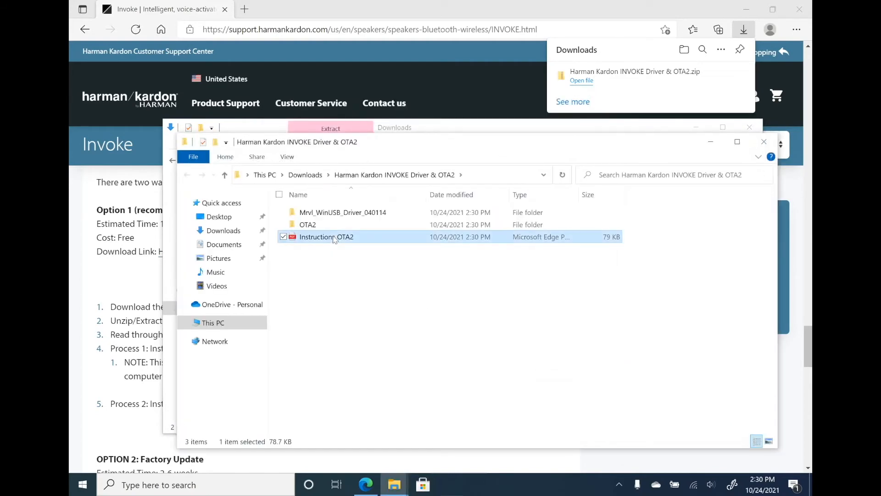
Open the Instructions OTA2 PDF in Edge and scroll through Process 1 and Process 2.
double_click(326, 237)
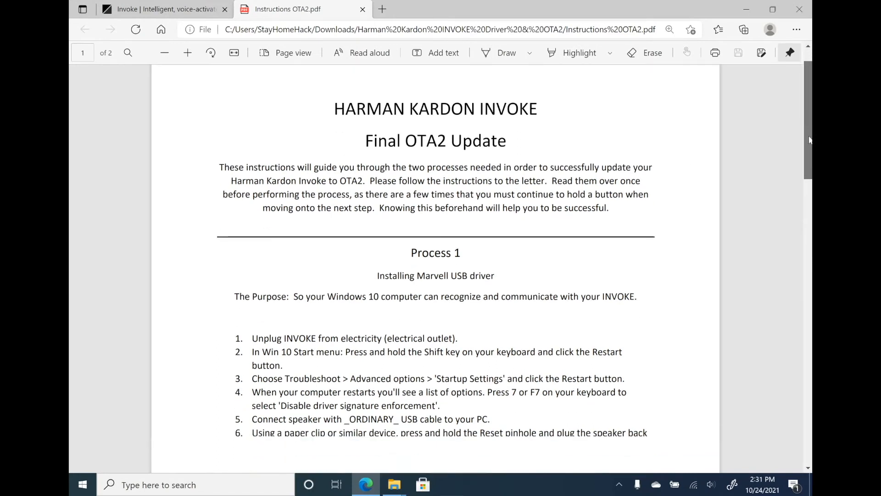
scroll("down", 3)
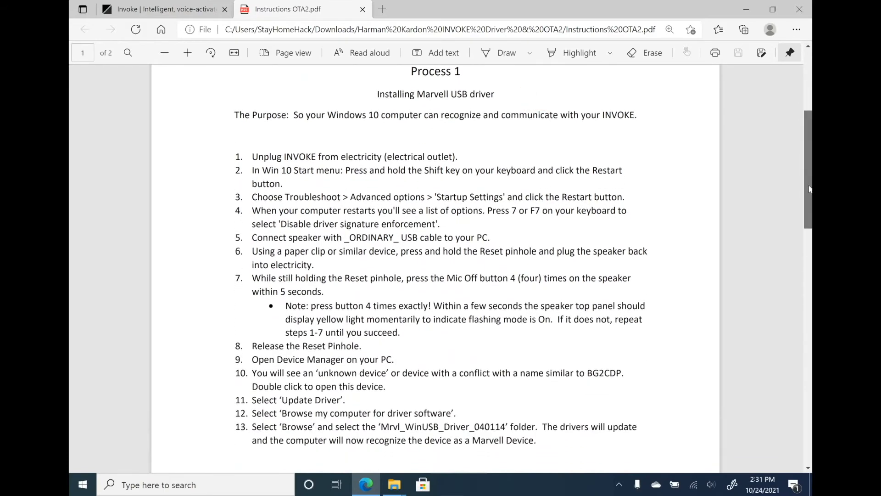
scroll("down", 3)
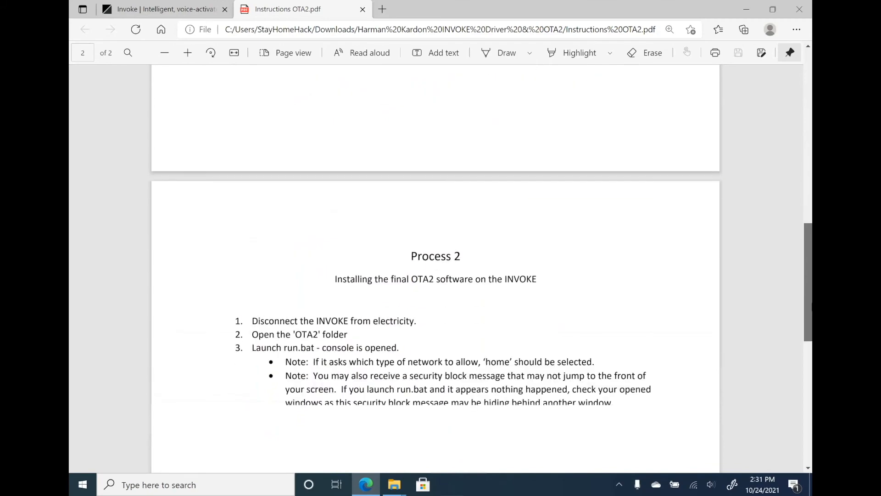
scroll("down", 3)
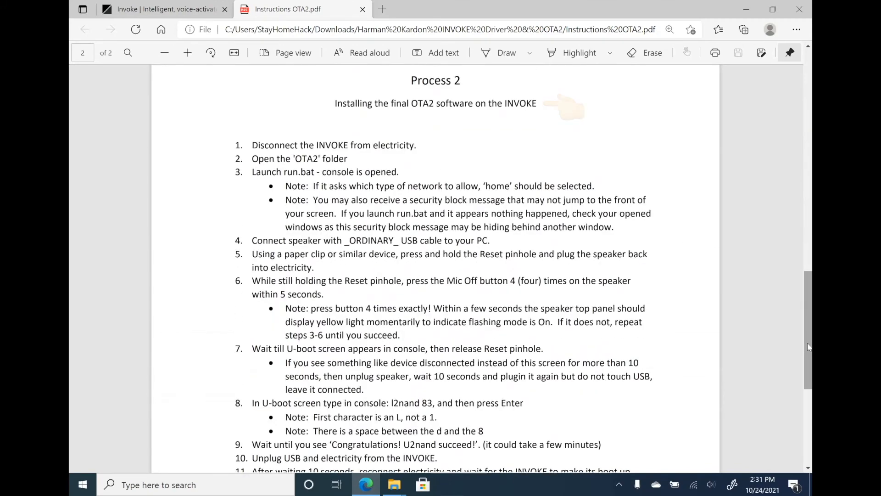
scroll("down", 3)
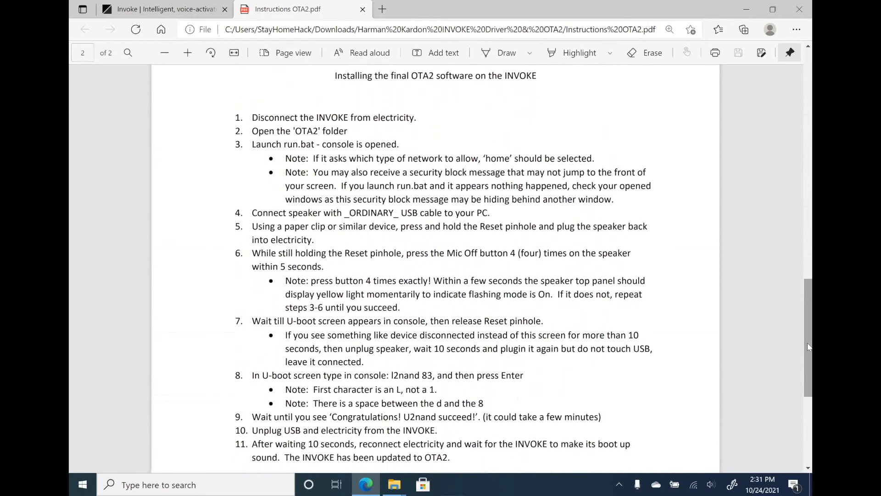